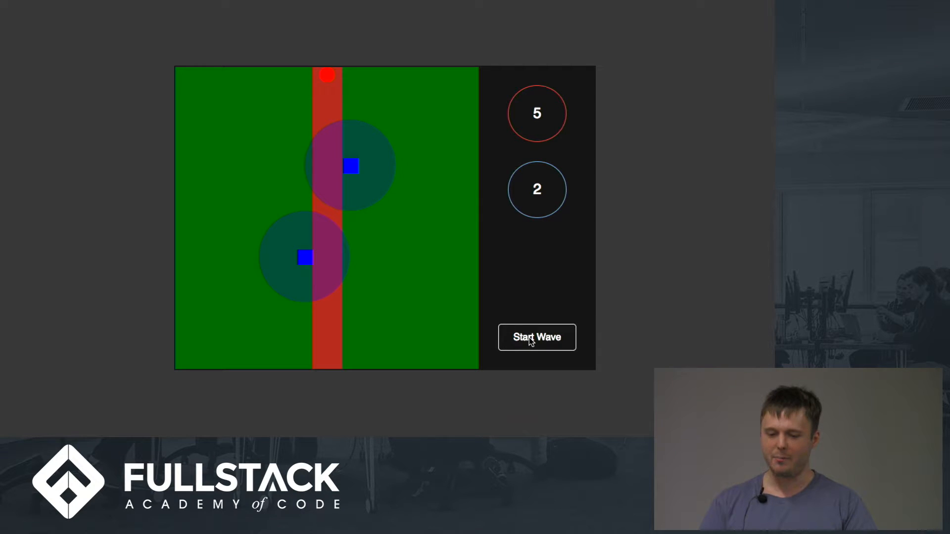
mouse_move(330, 206)
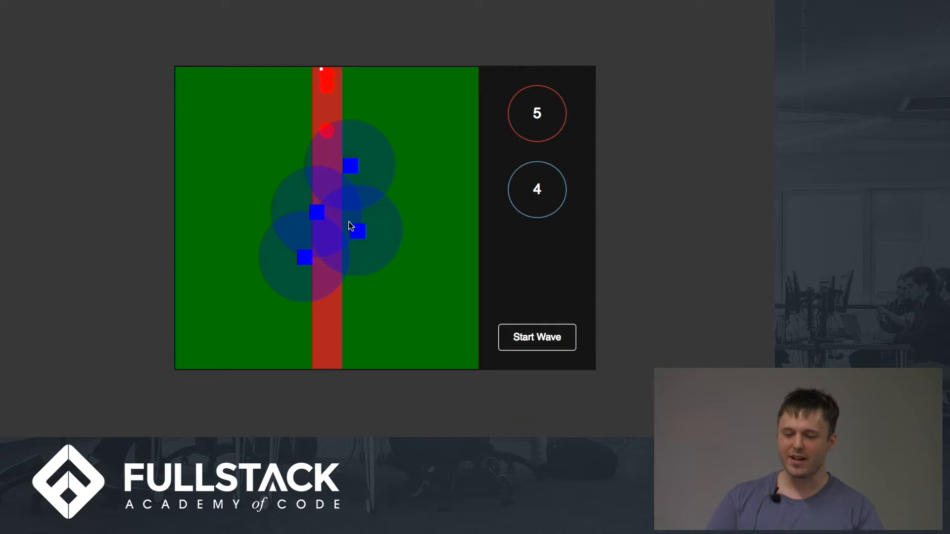
mouse_move(404, 195)
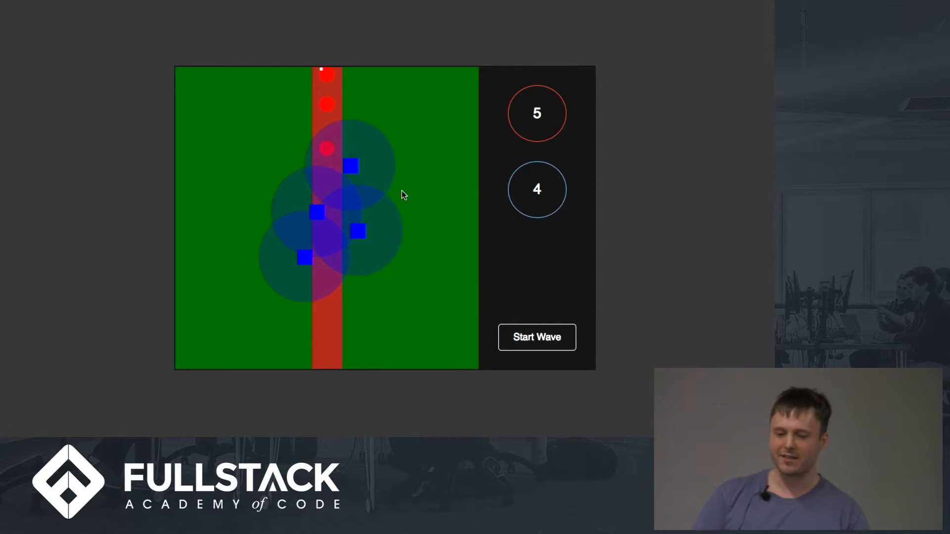